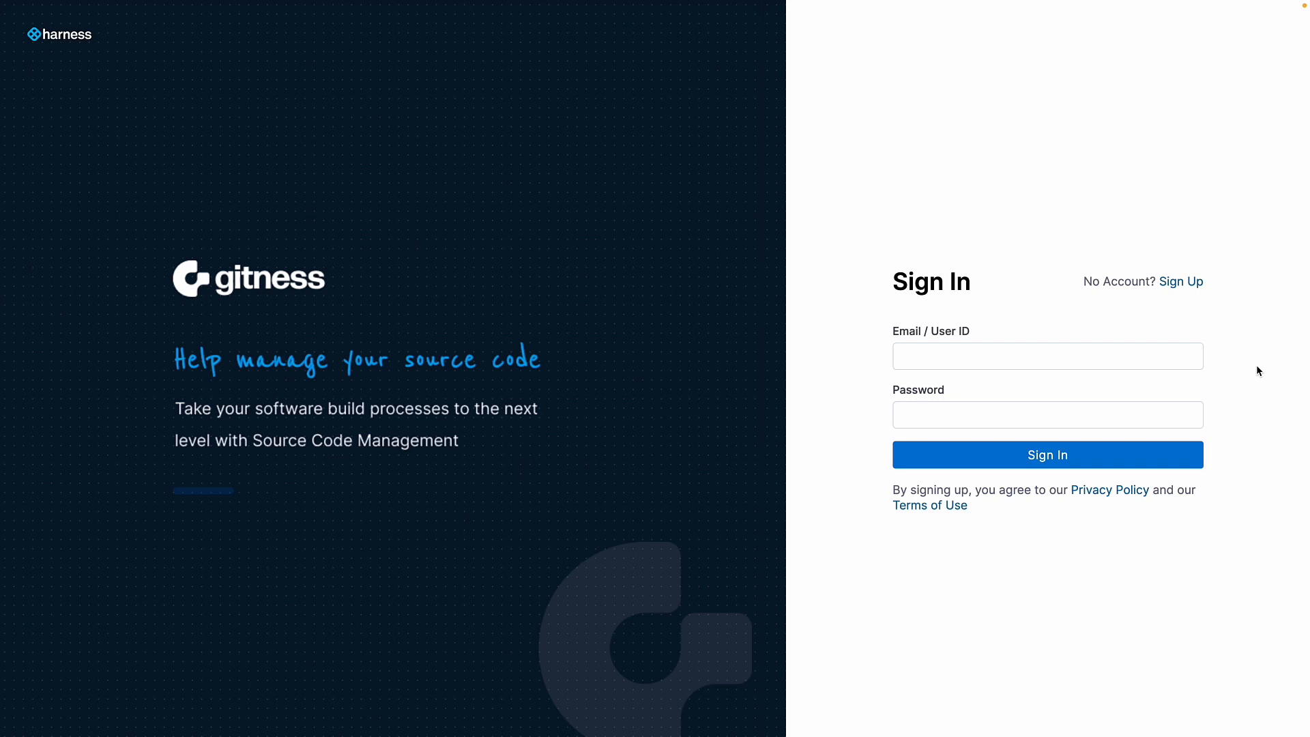
Register a new Gitness account for user 'jimsheldon' with an email and password.
left_click(1180, 280)
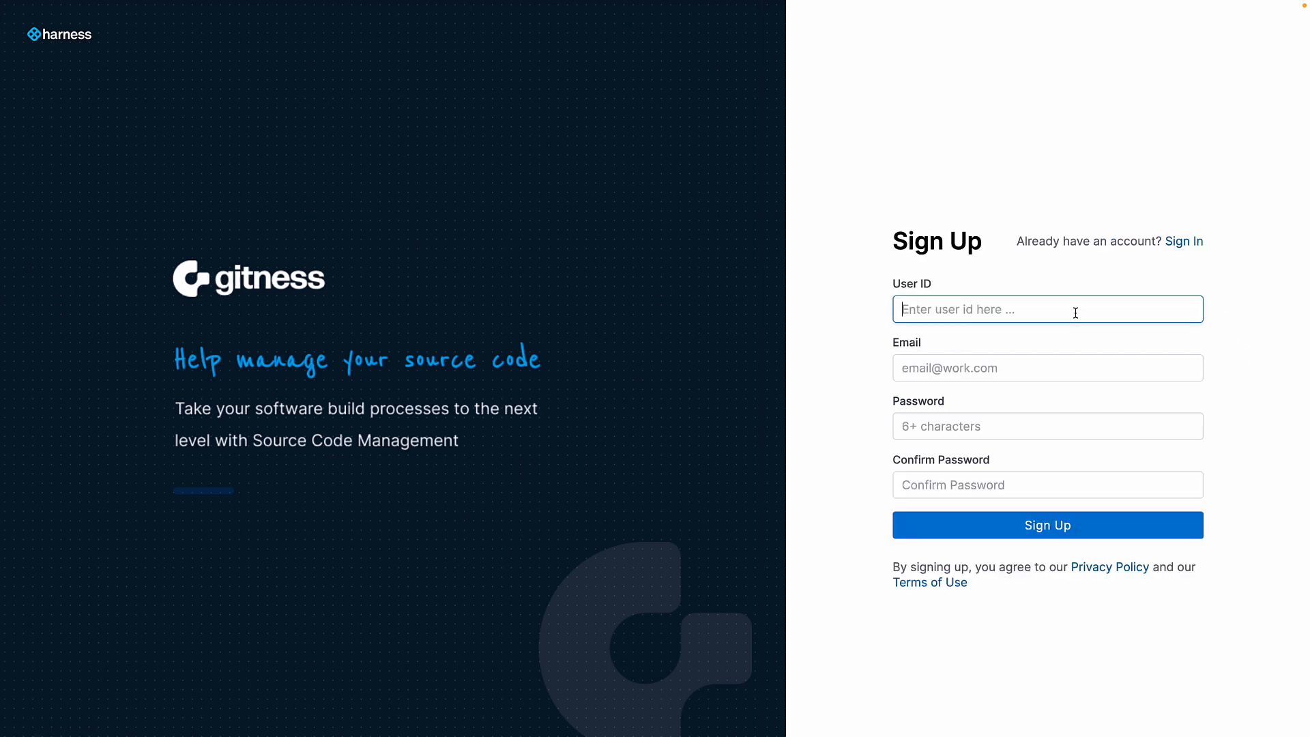
type("jimsheldon")
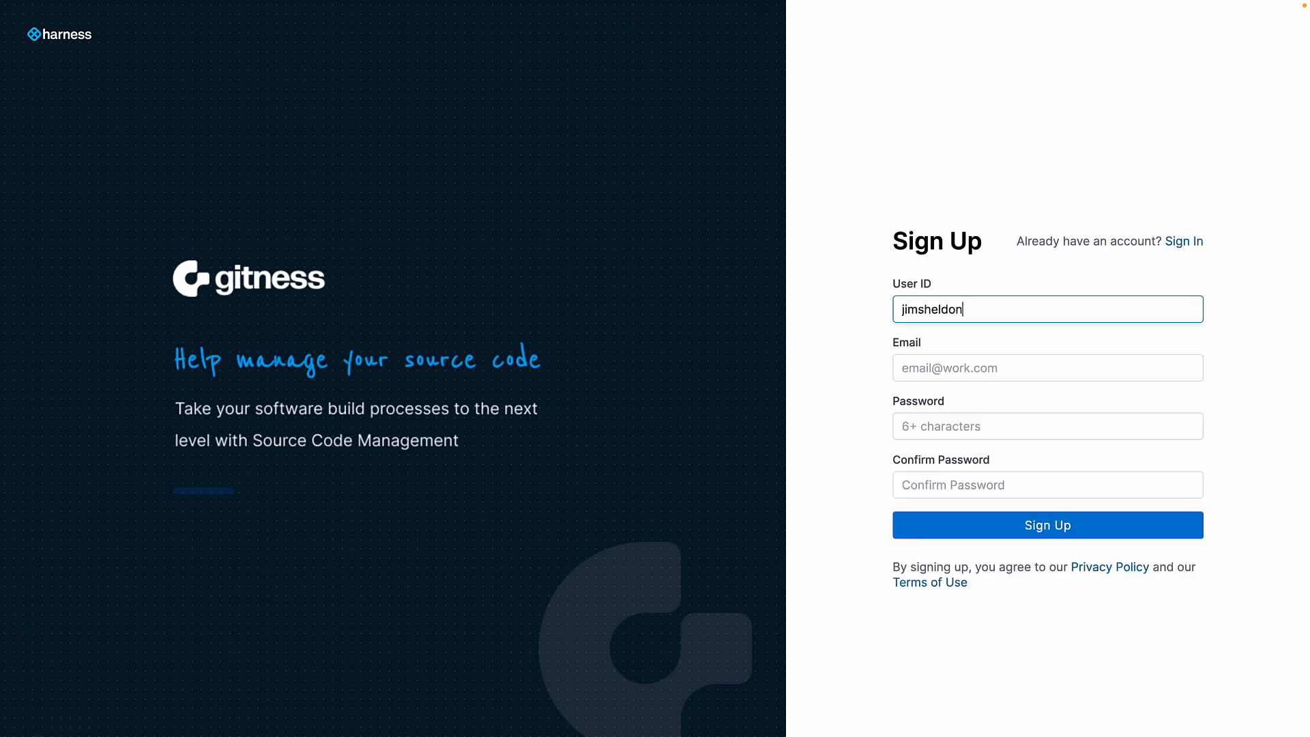
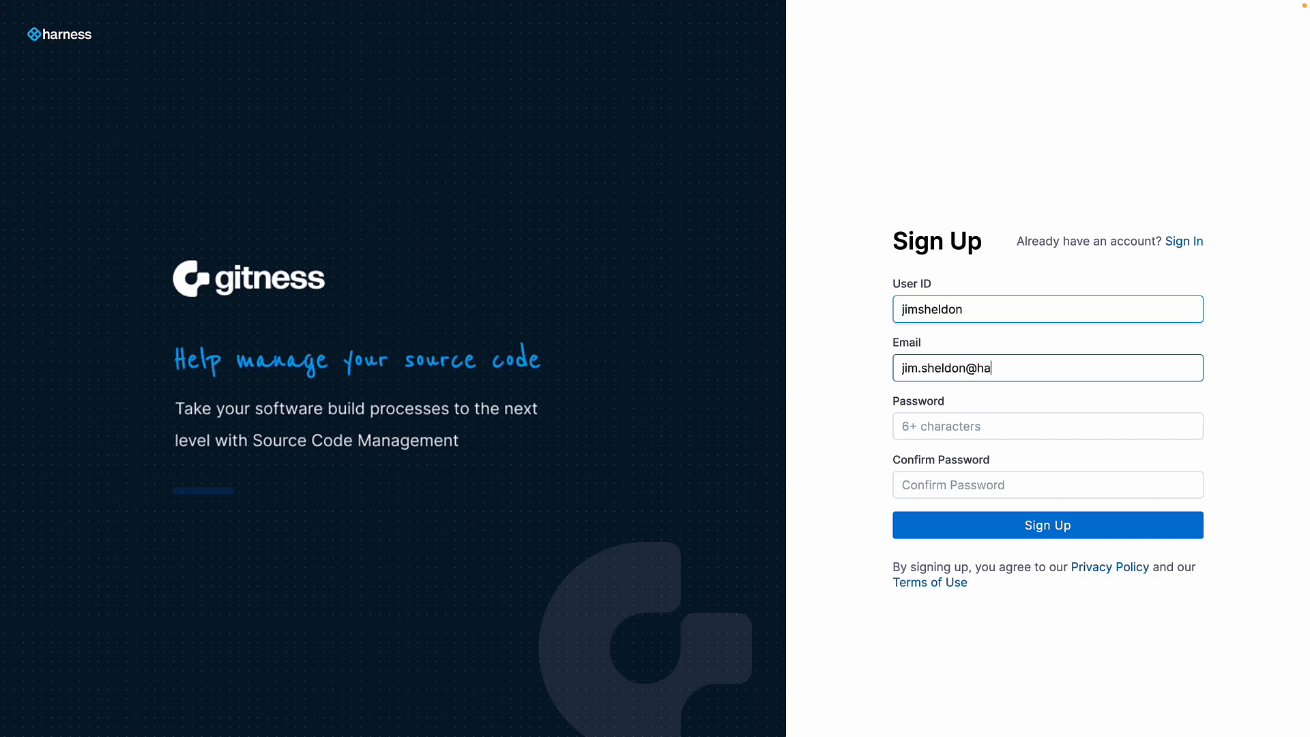
type("••")
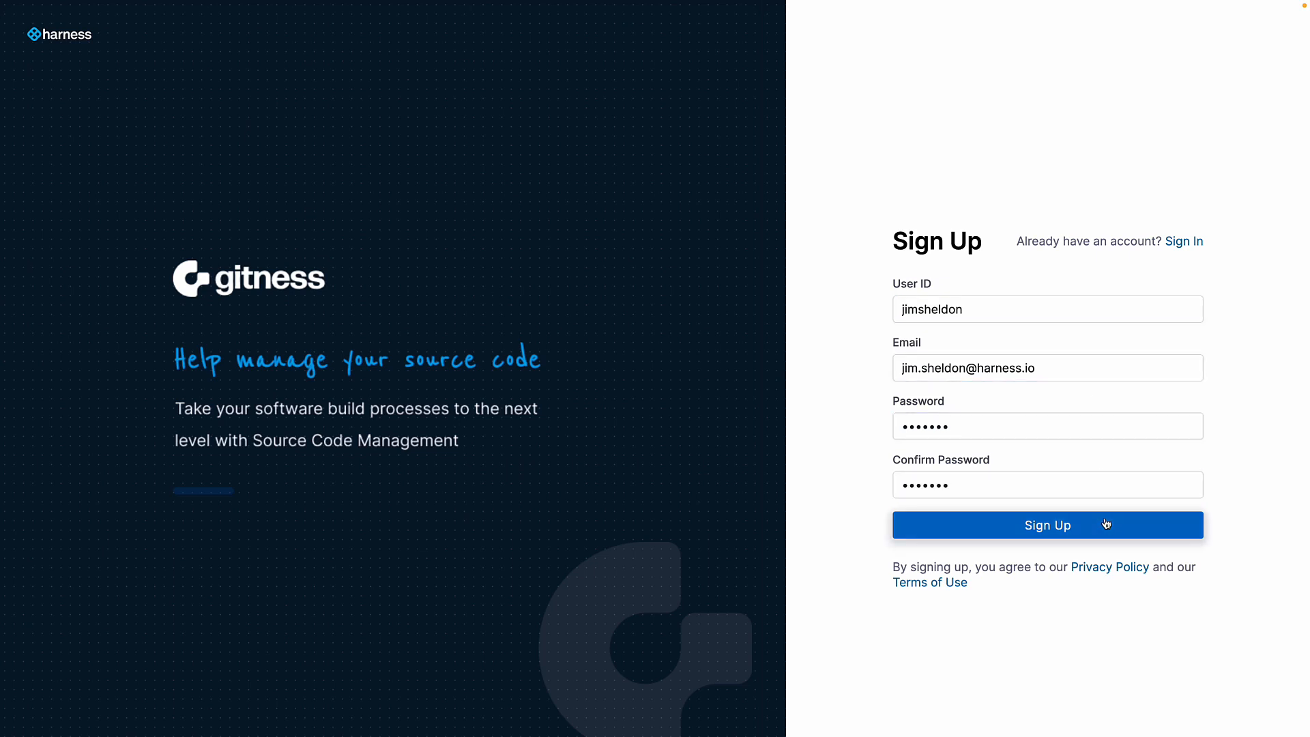
left_click(1046, 525)
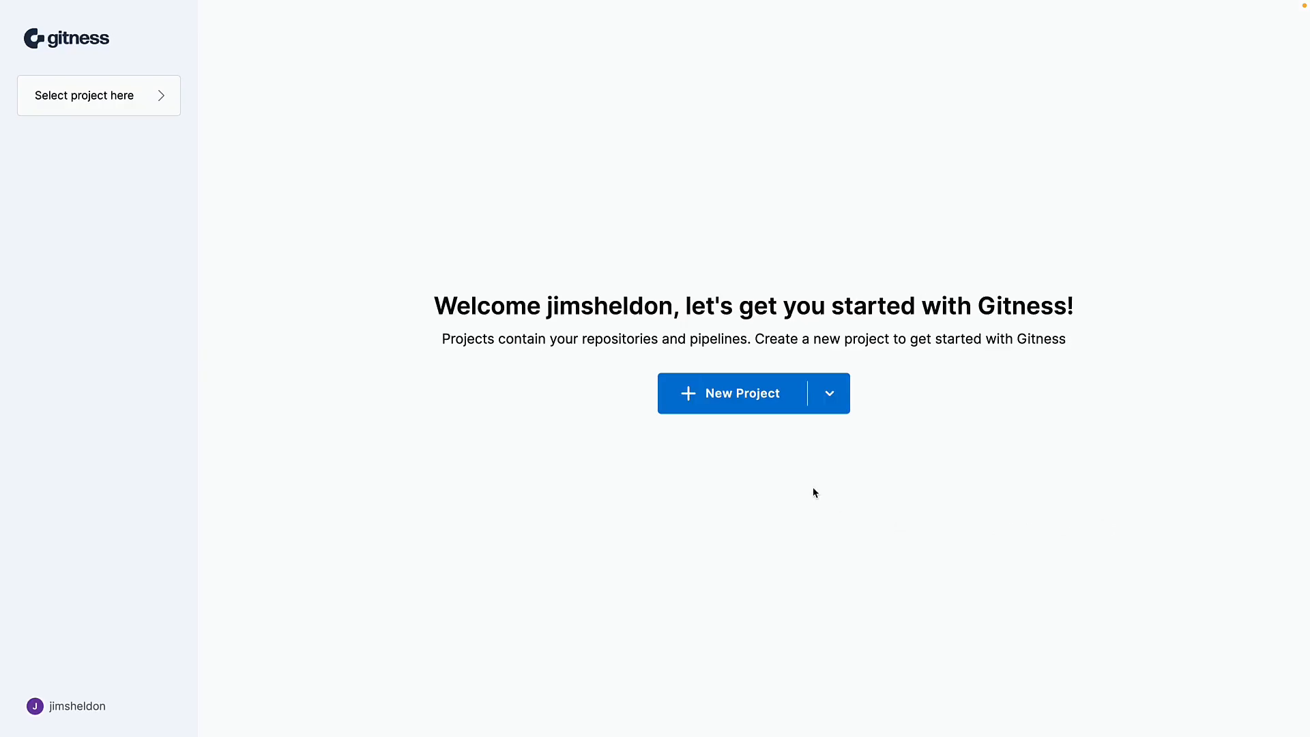
Create a new project named 'demo'.
left_click(730, 393)
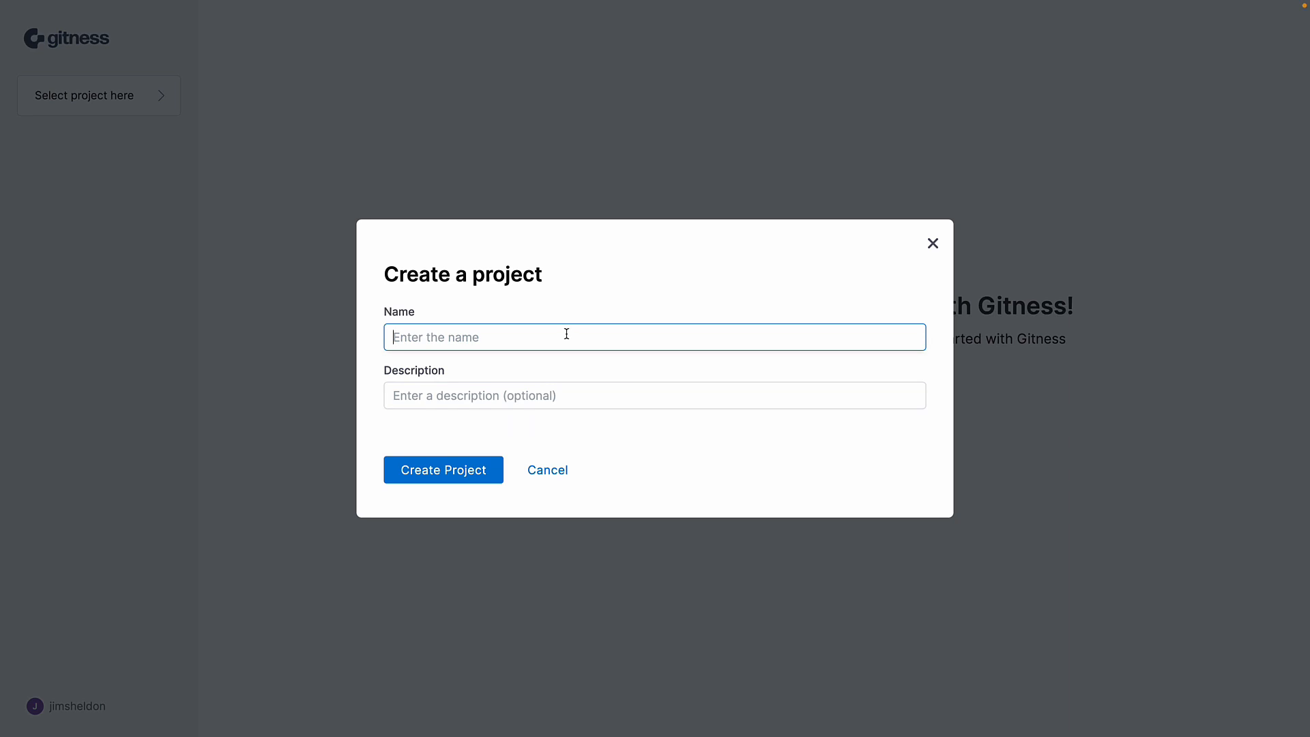
type("demo")
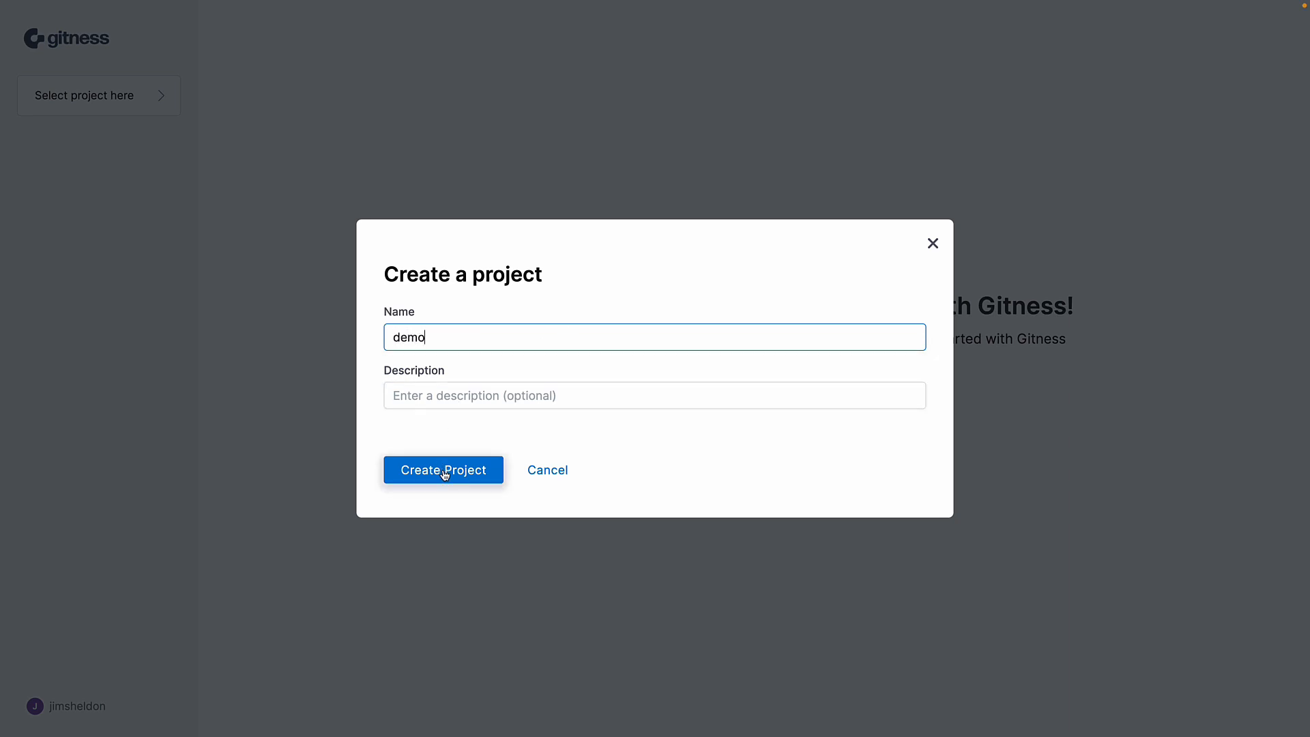
left_click(443, 469)
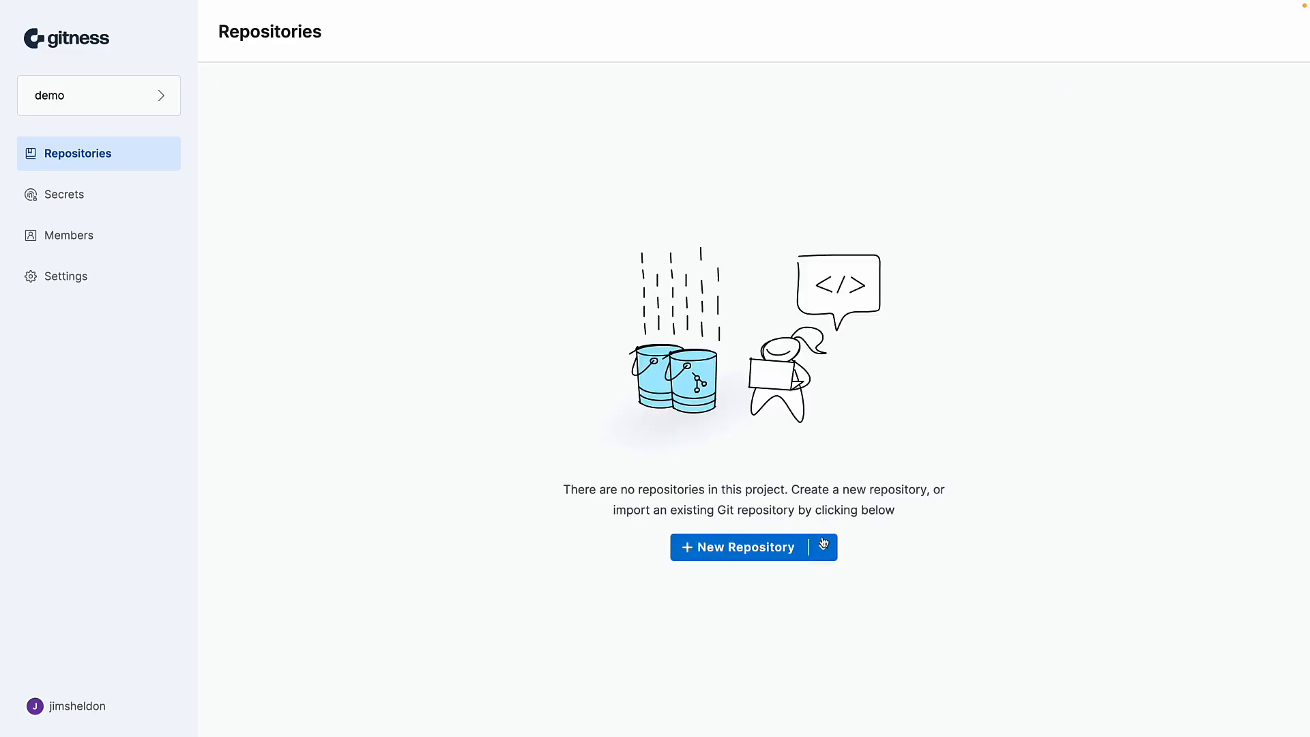
Import the go-outyet GitHub repository by pasting its URL into the import form.
left_click(822, 547)
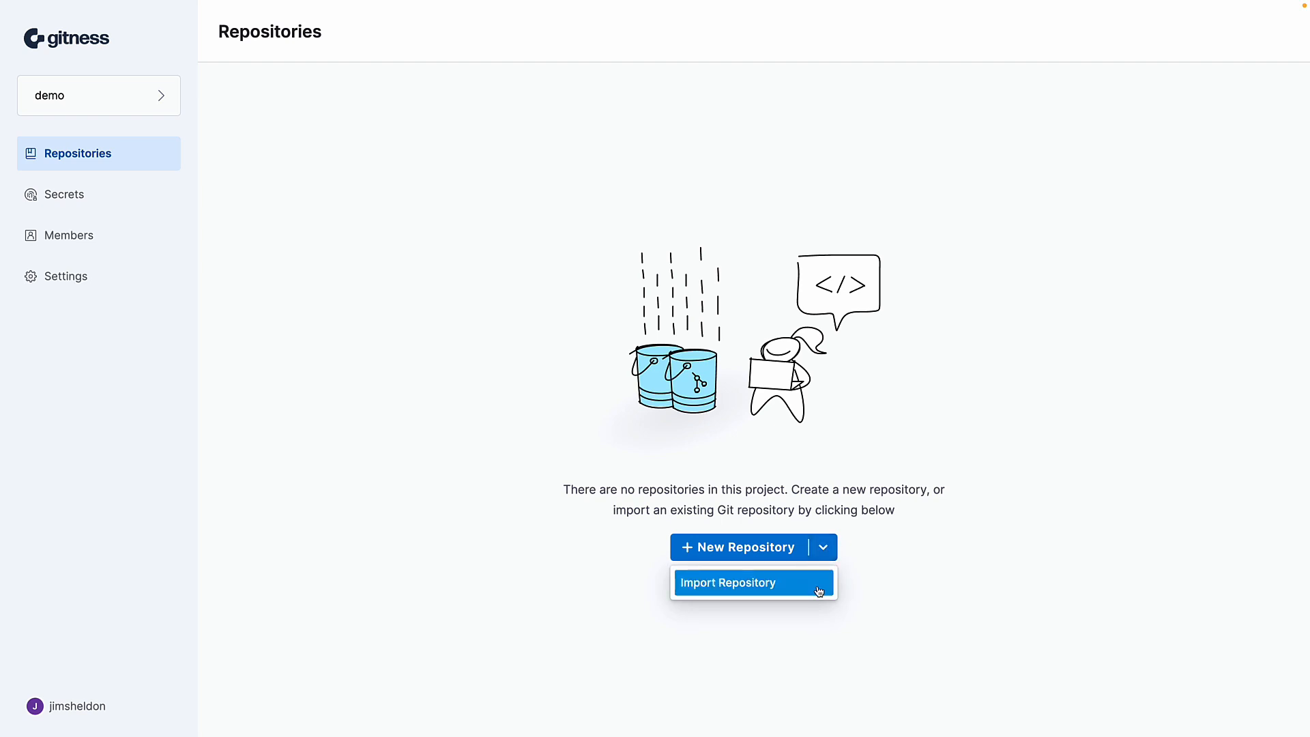
left_click(728, 582)
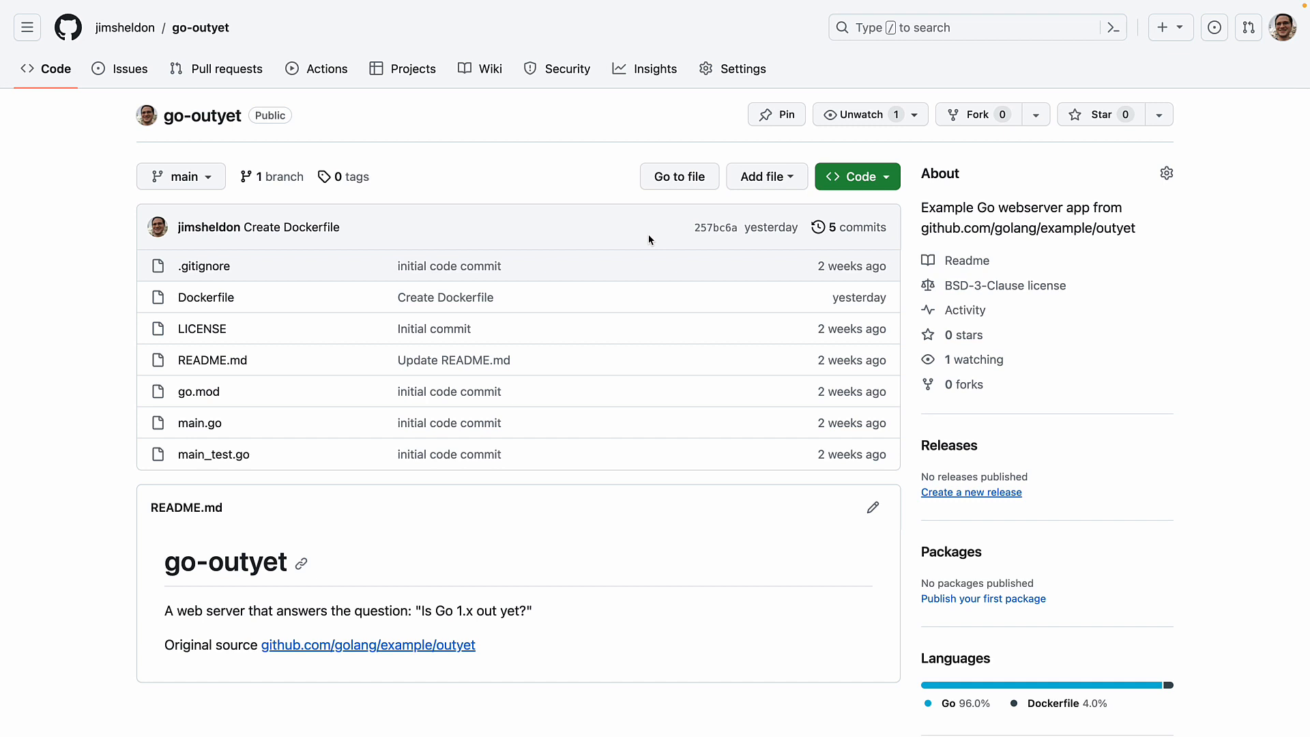
mouse_move(541, 171)
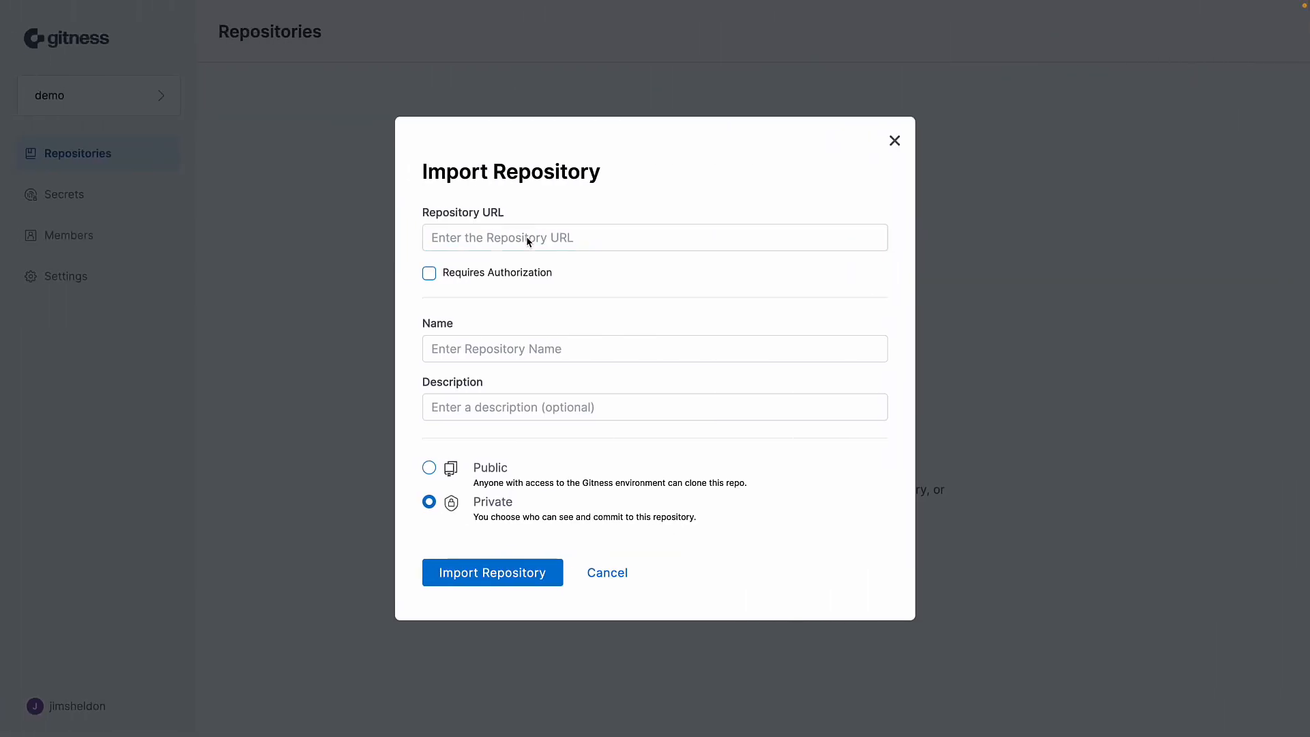
right_click(526, 237)
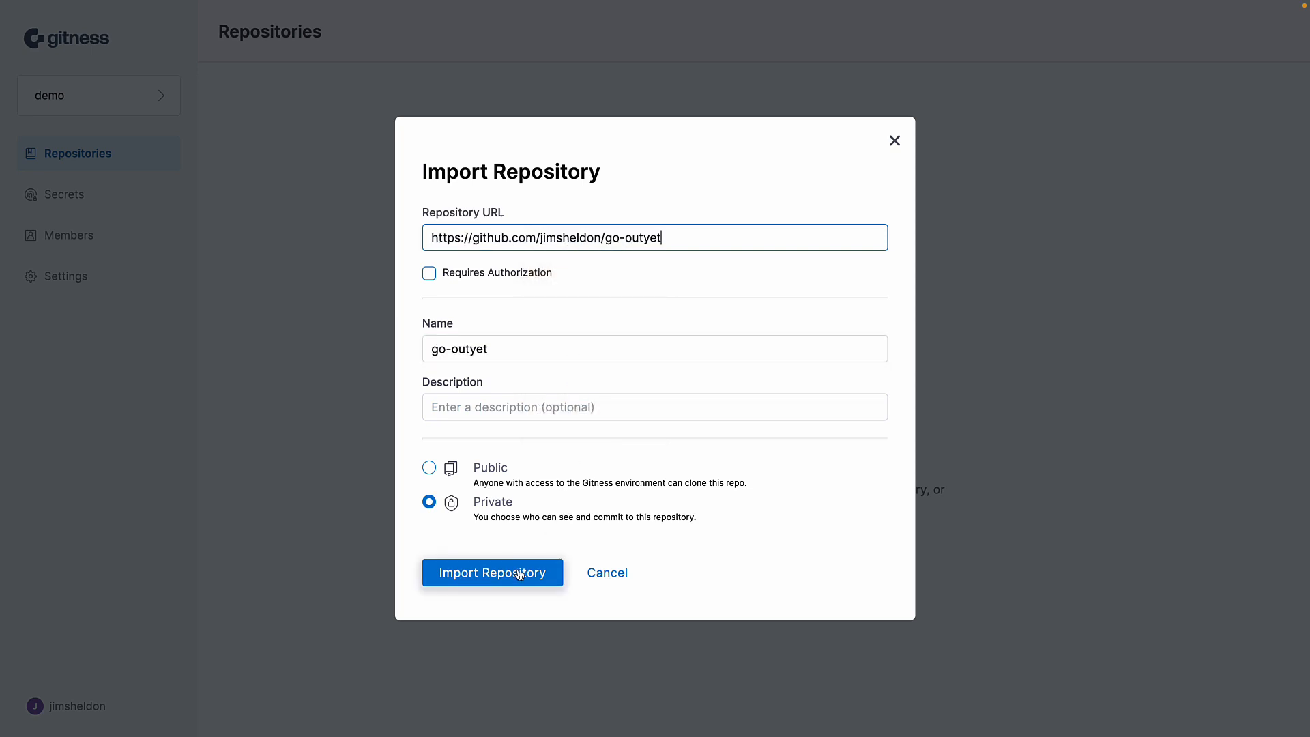
left_click(491, 572)
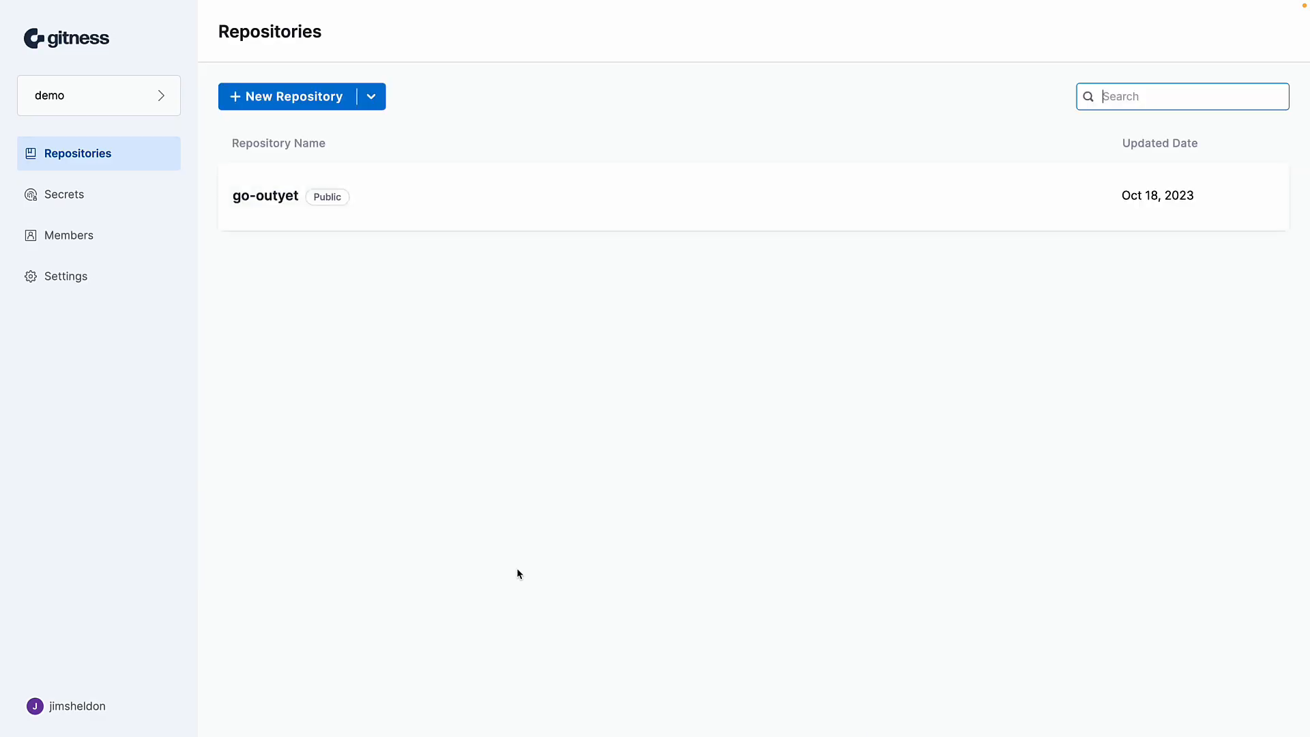
Add a pipeline named 'example' under the go-outyet repository's Pipelines.
left_click(265, 196)
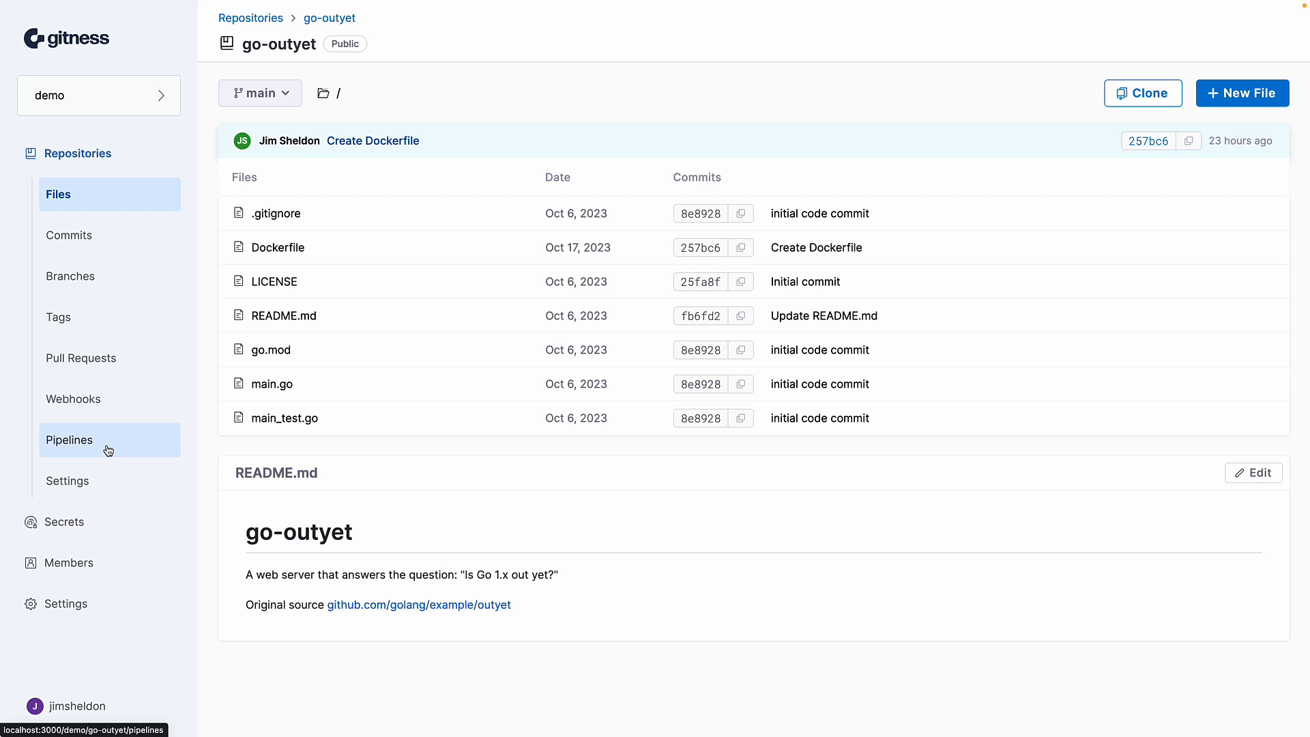
left_click(70, 439)
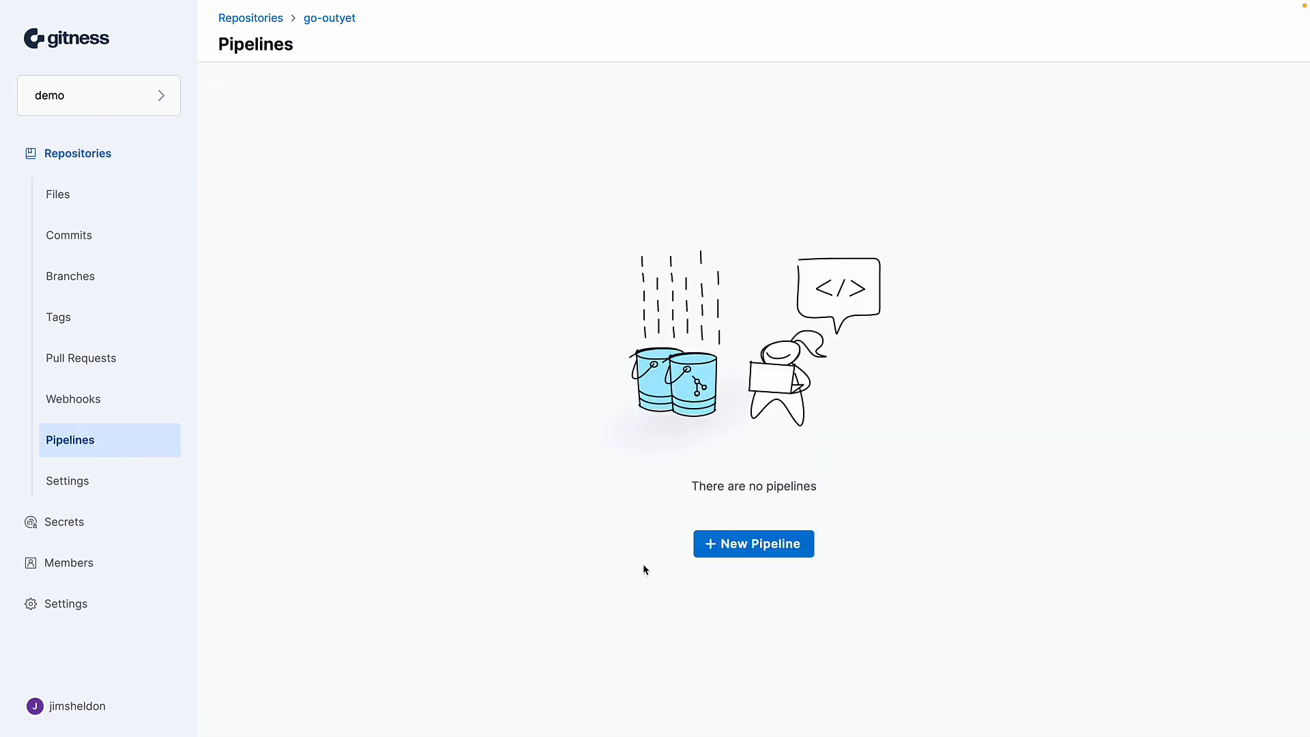
left_click(752, 543)
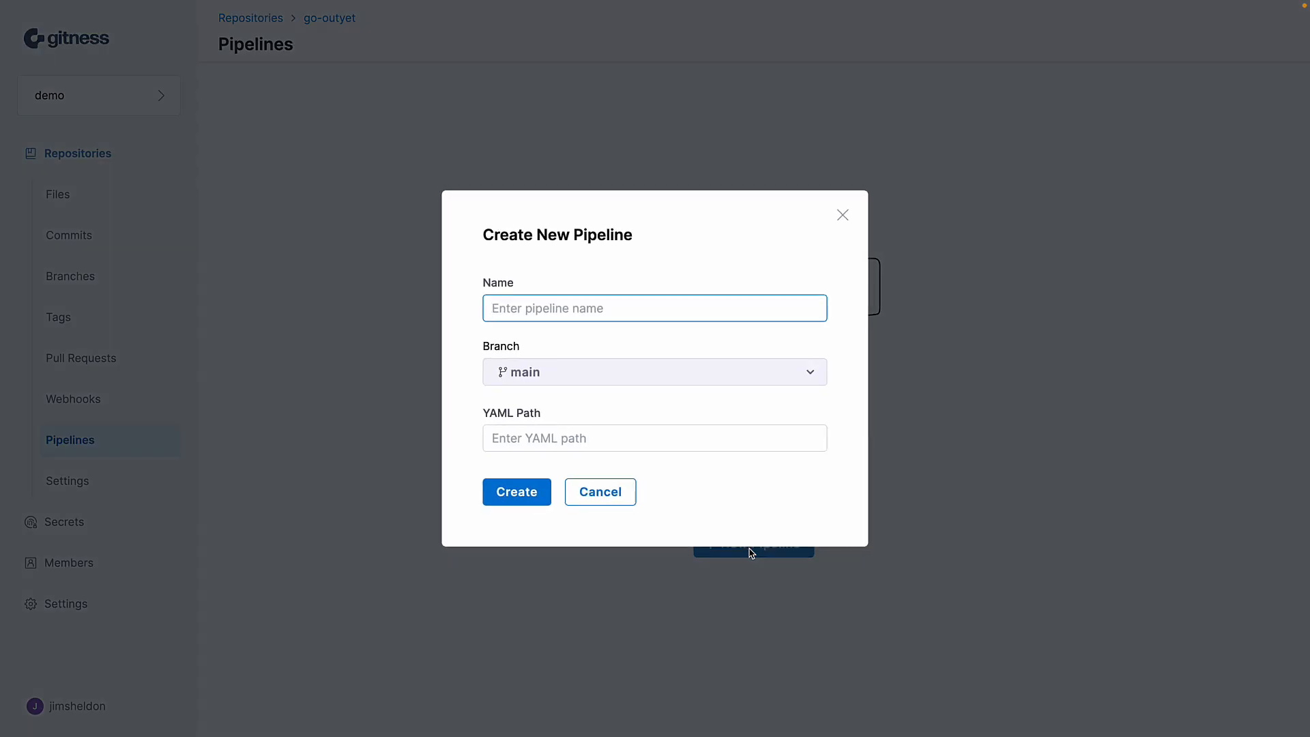
type("example")
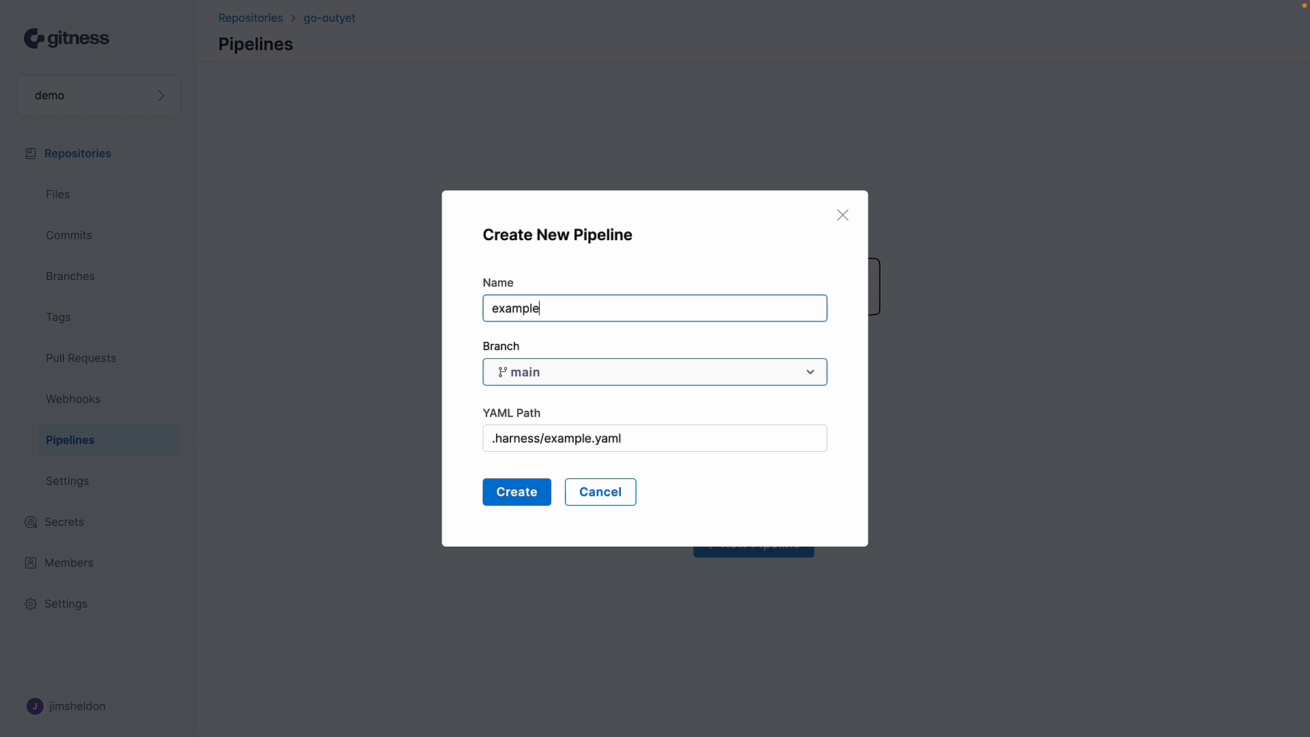
left_click(515, 491)
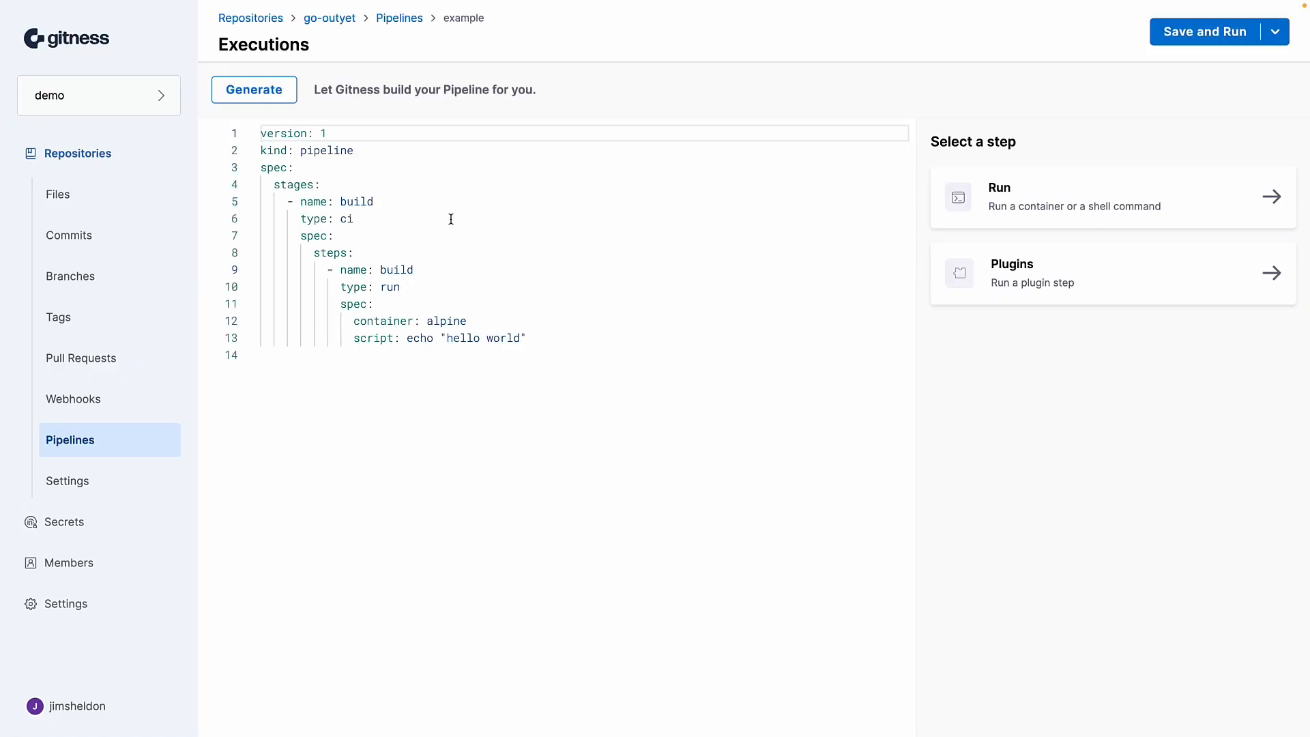
Generate Go build, test and docker_build pipeline YAML, then choose Save and Run.
left_click(253, 90)
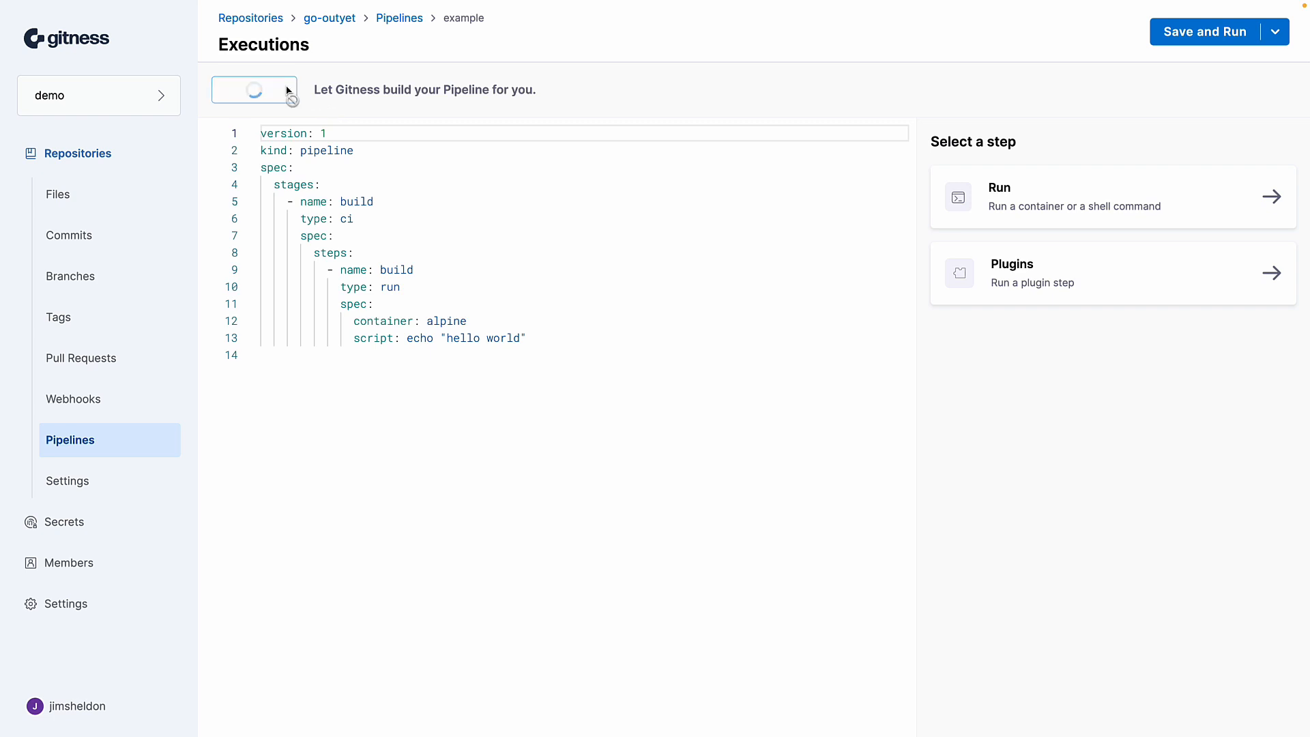
left_click(253, 89)
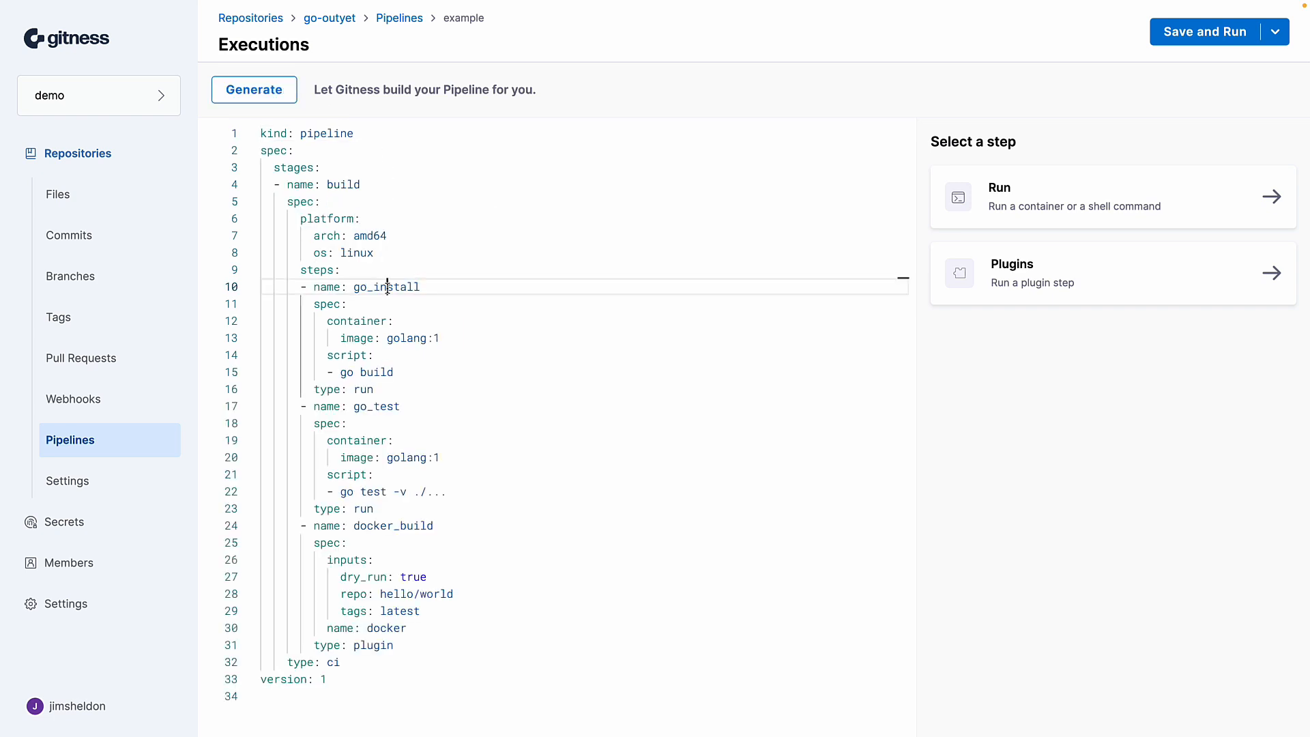
double_click(378, 406)
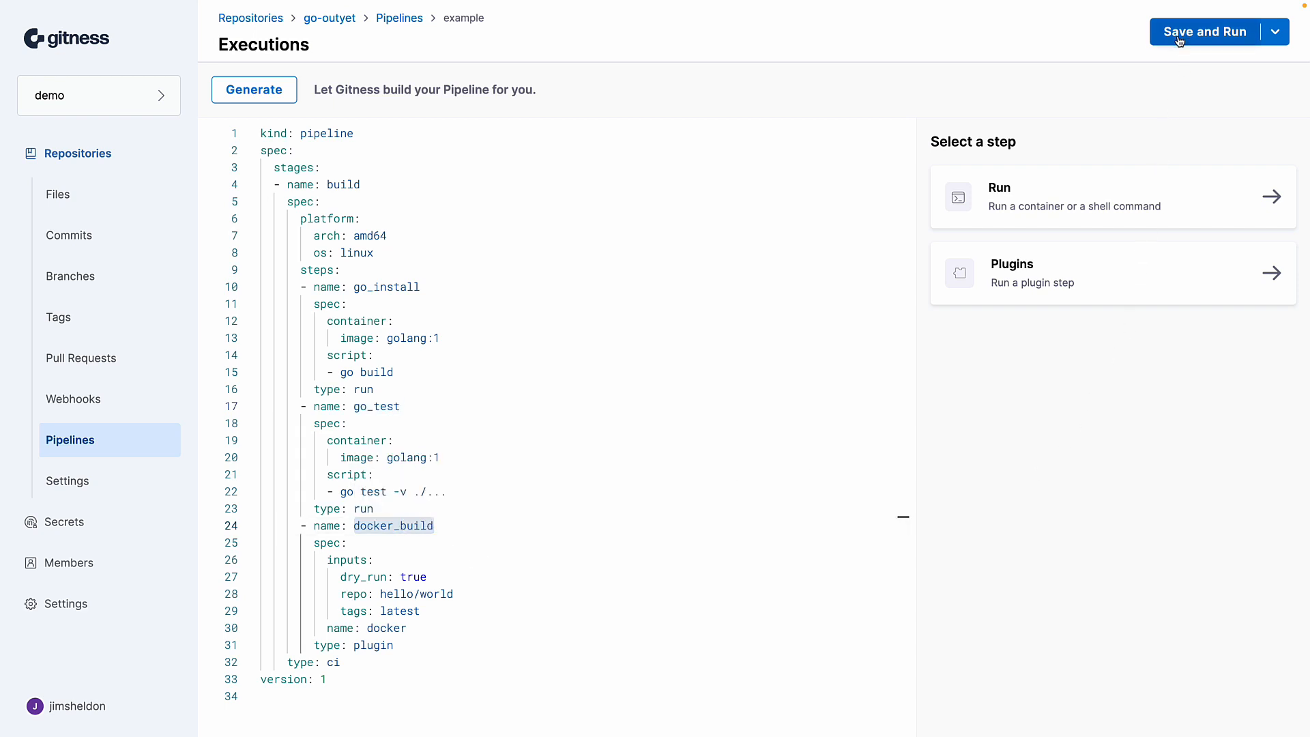
left_click(1206, 32)
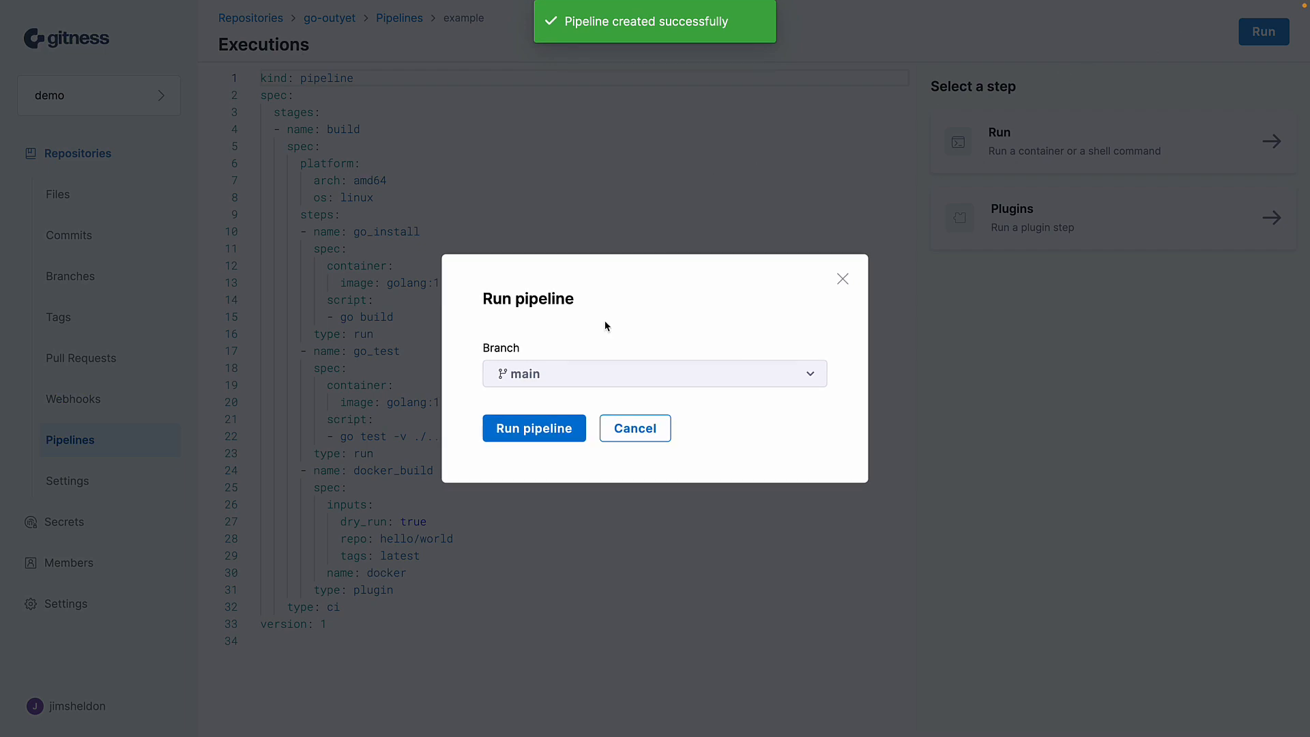
Confirm the run dialog to run the example pipeline on branch main.
left_click(533, 428)
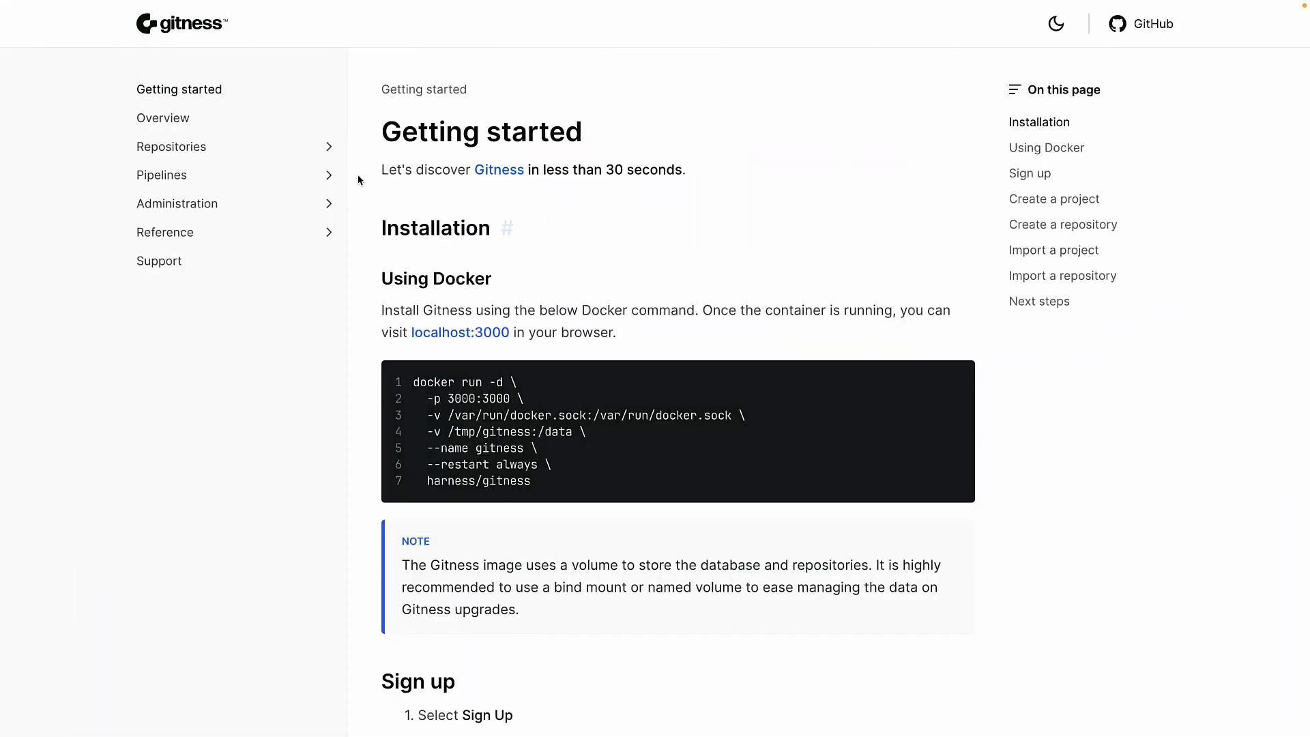
Go to Pipelines > Overview in the Gitness docs sidebar.
left_click(161, 175)
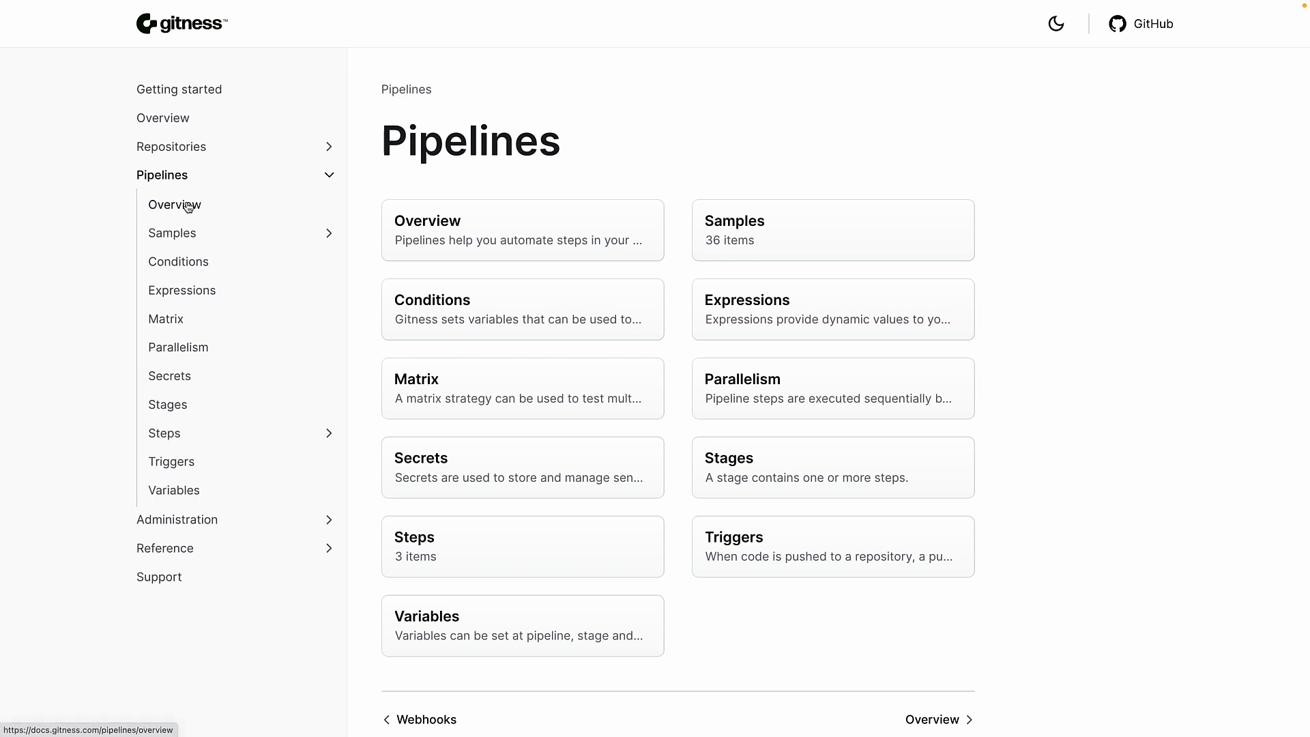
left_click(174, 204)
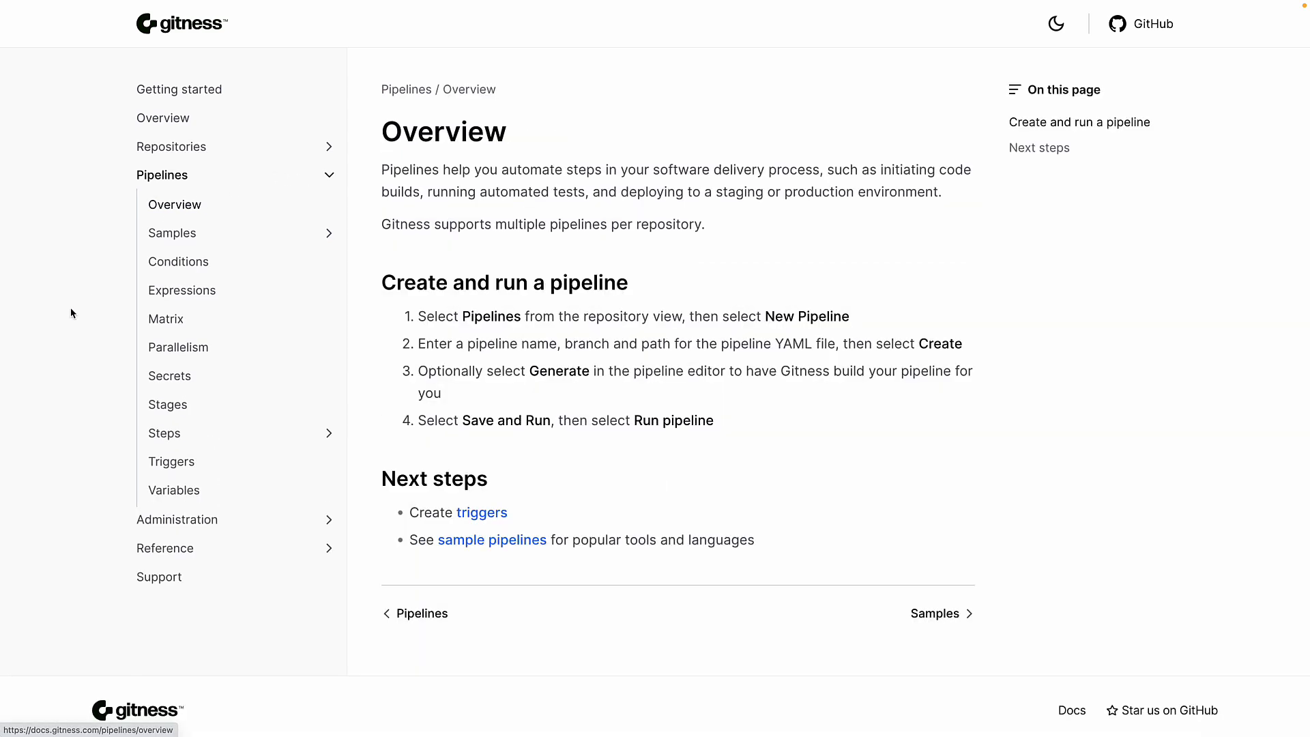